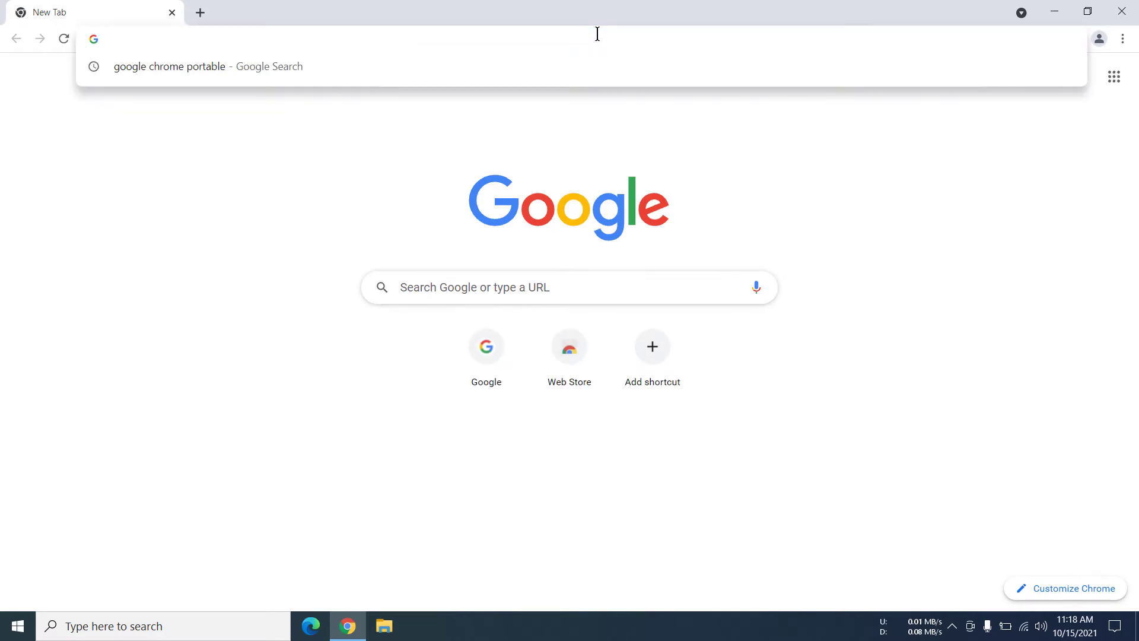
From the Google home page, search for 'google chrome portable' via the suggestion
{"action": "left_click", "coordinate": [169, 66]}
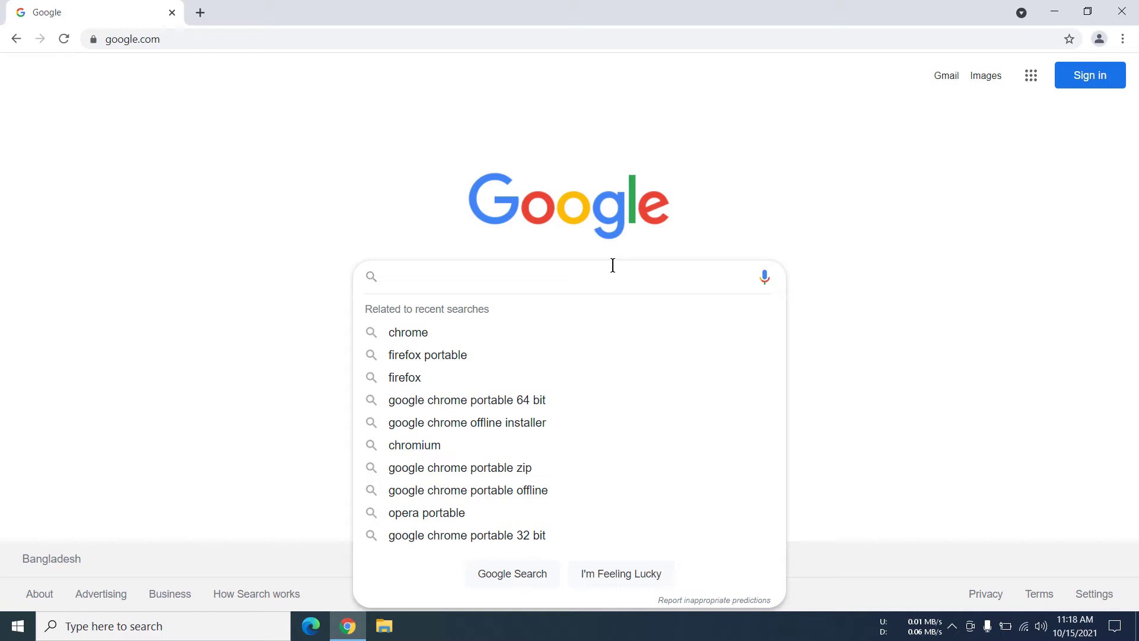
{"action": "type", "text": "google chrome"}
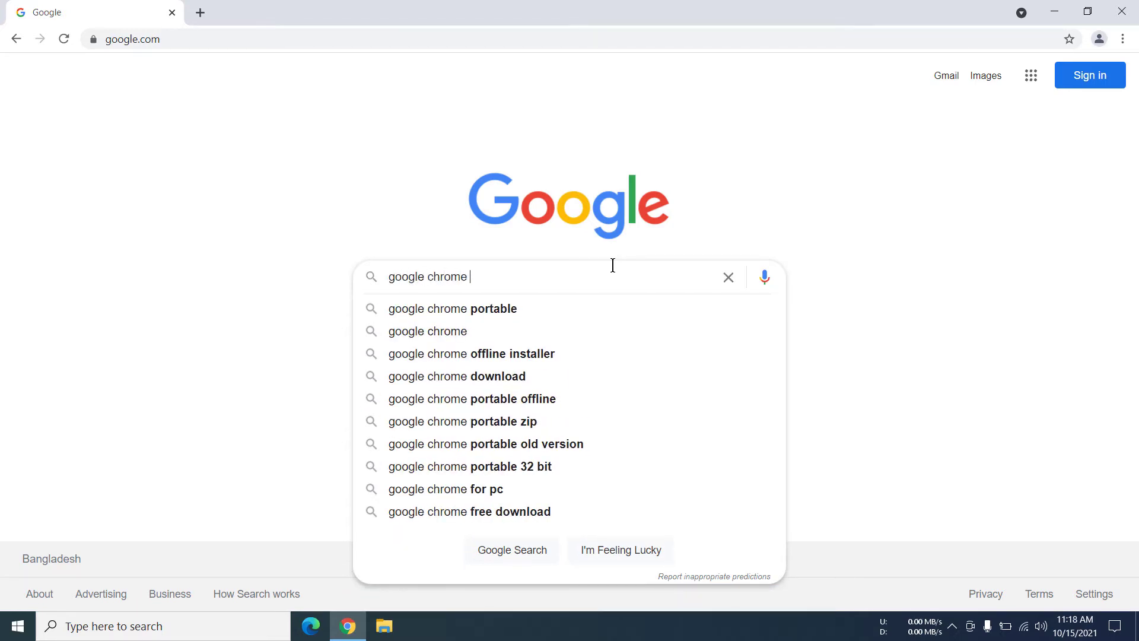
{"action": "left_click", "coordinate": [454, 308]}
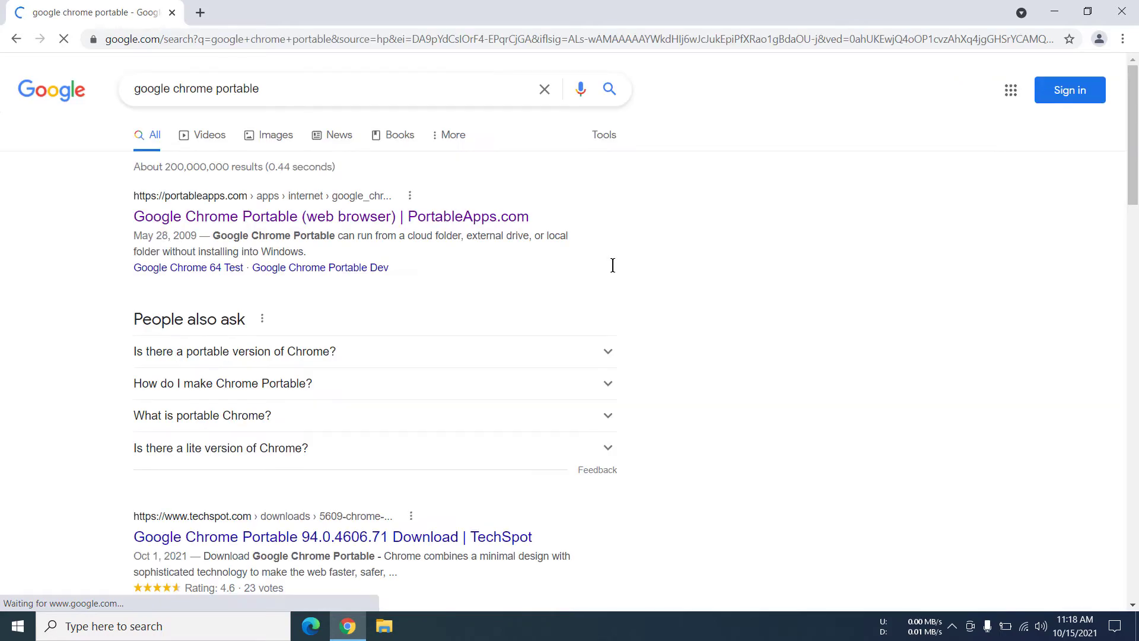
{"action": "scroll", "scroll_direction": "down", "scroll_amount": 3}
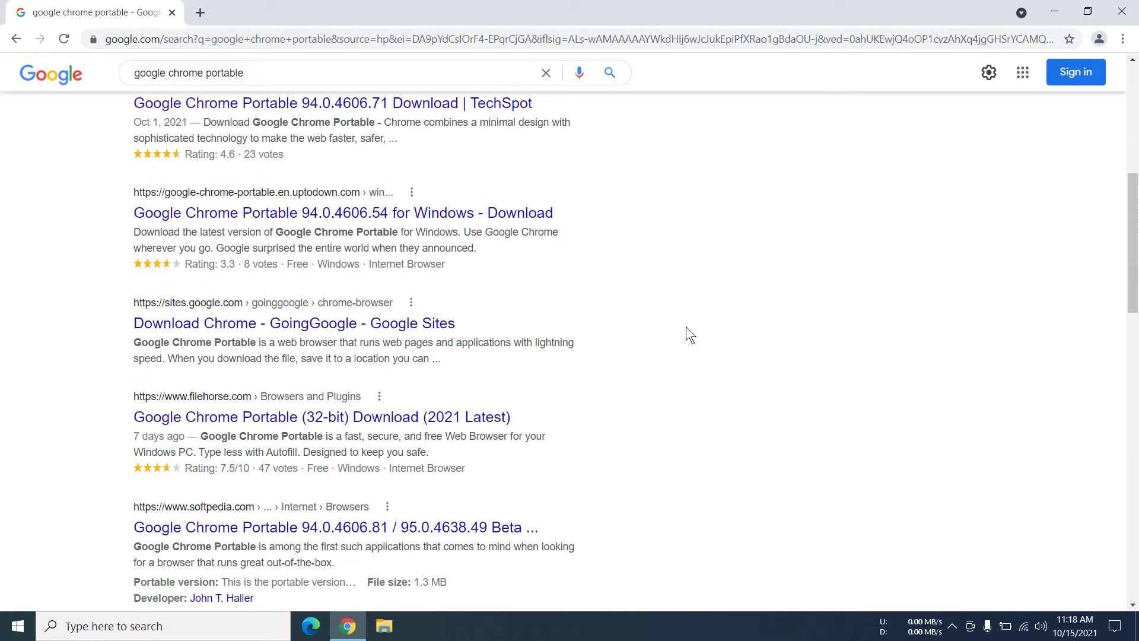
{"action": "scroll", "scroll_direction": "up", "scroll_amount": 3}
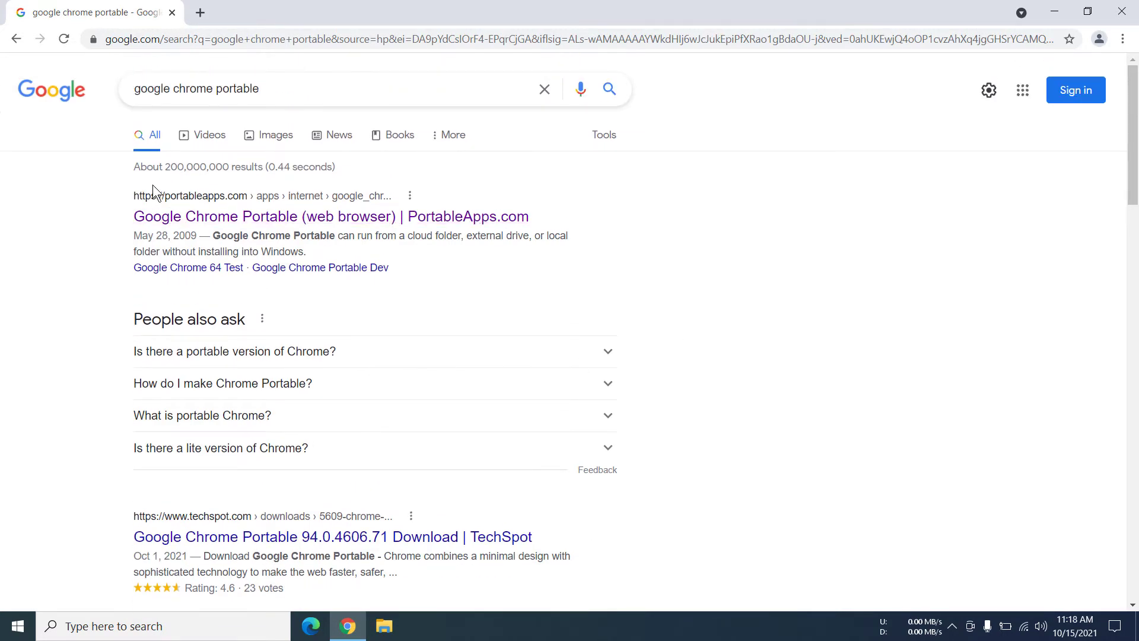
{"action": "mouse_move", "coordinate": [214, 216]}
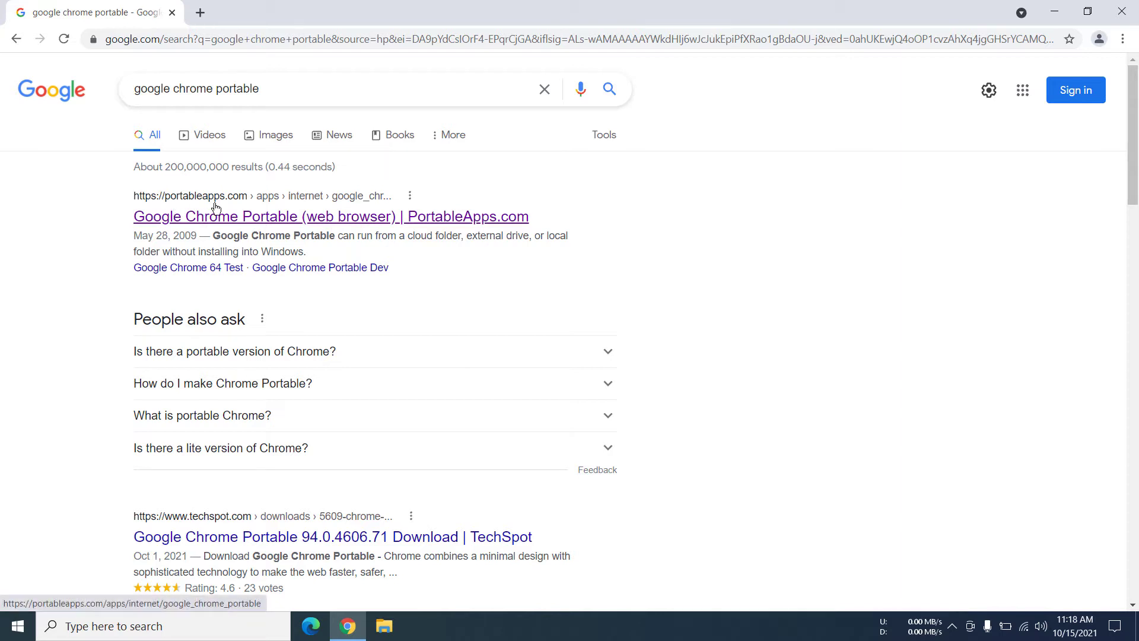
{"action": "mouse_move", "coordinate": [229, 208]}
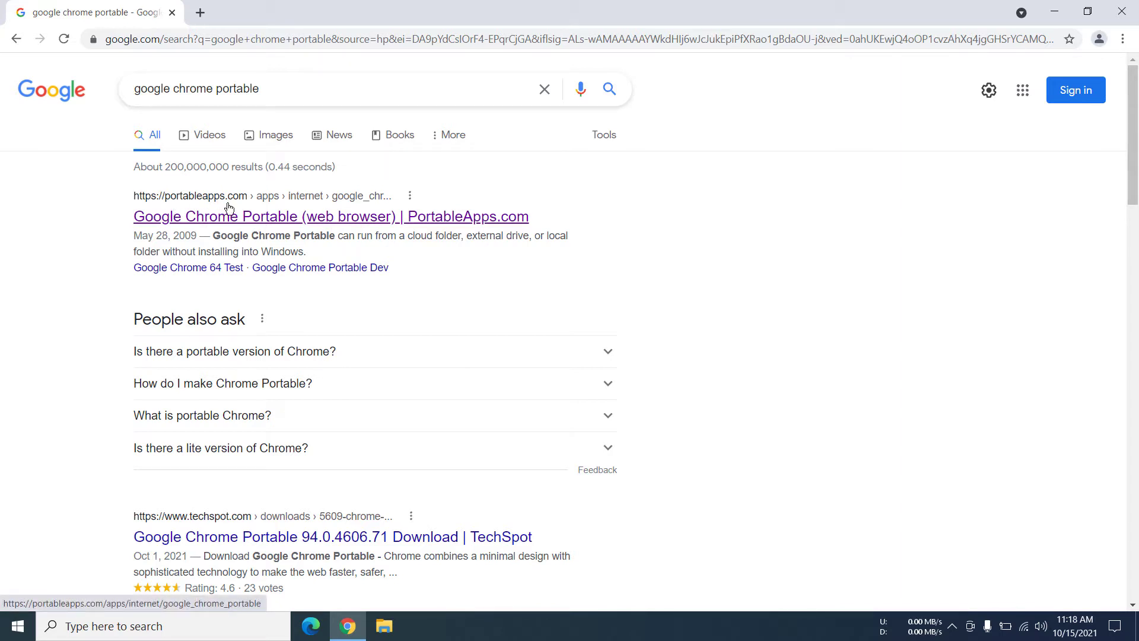
Open the PortableApps.com Google Chrome Portable result and download its online installer
{"action": "left_click", "coordinate": [331, 216]}
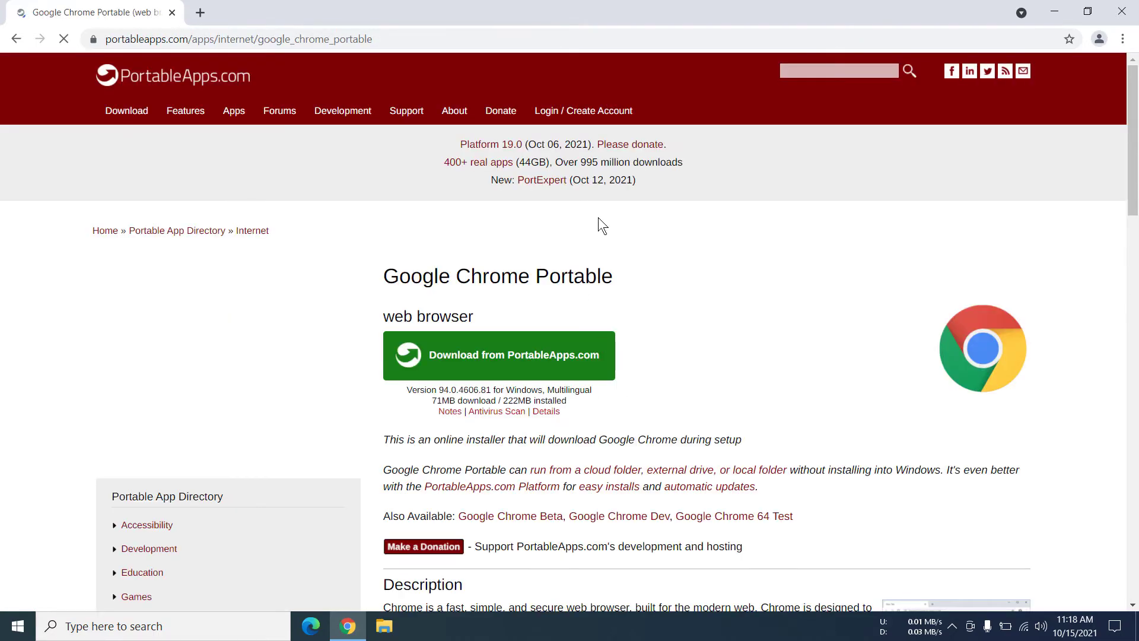
{"action": "scroll", "scroll_direction": "down", "scroll_amount": 3}
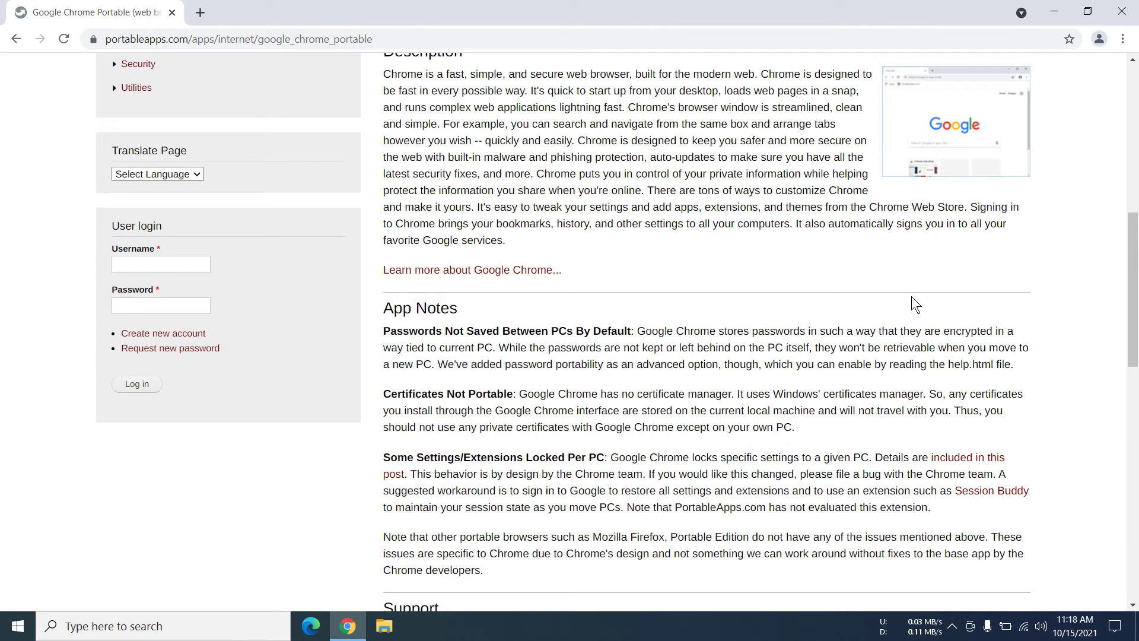
{"action": "scroll", "scroll_direction": "up", "scroll_amount": 3}
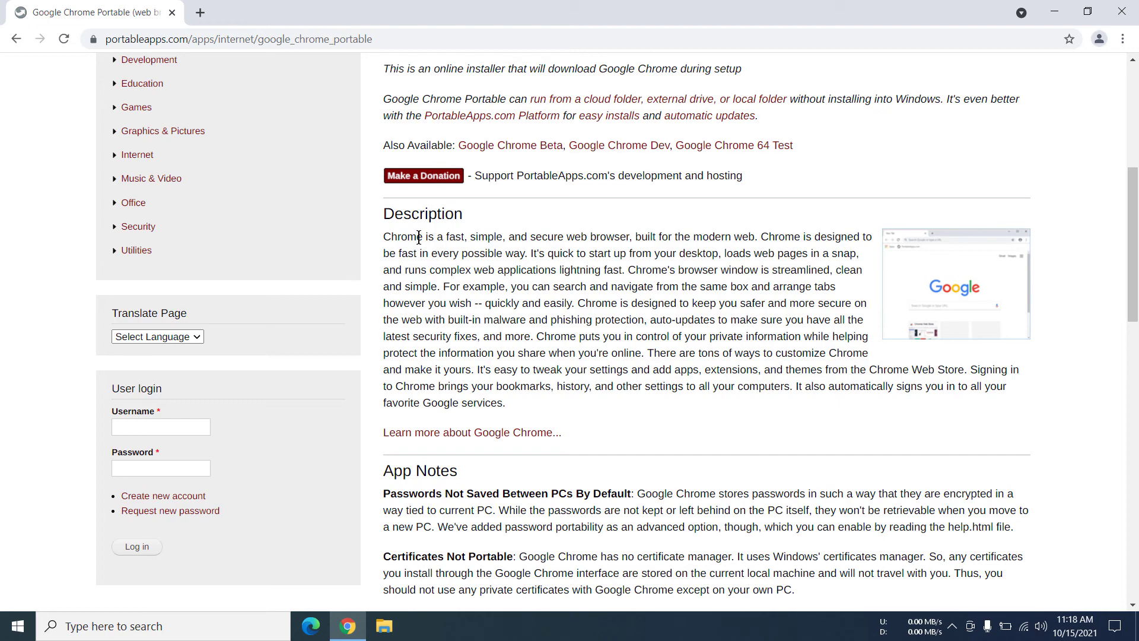
{"action": "scroll", "scroll_direction": "down", "scroll_amount": 3}
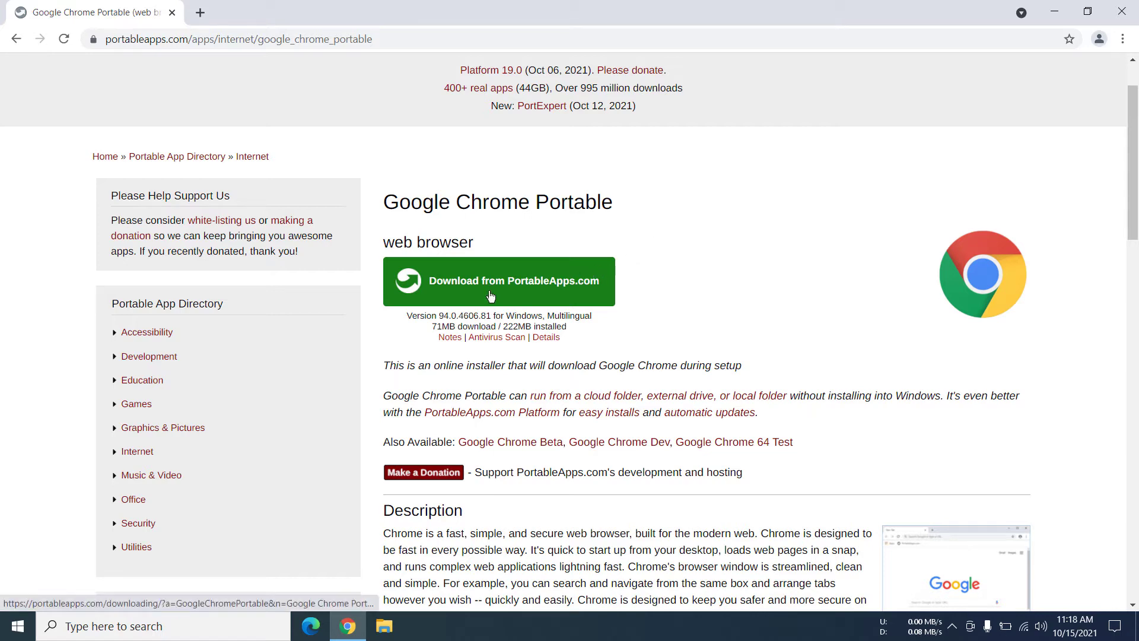
{"action": "left_click", "coordinate": [498, 281]}
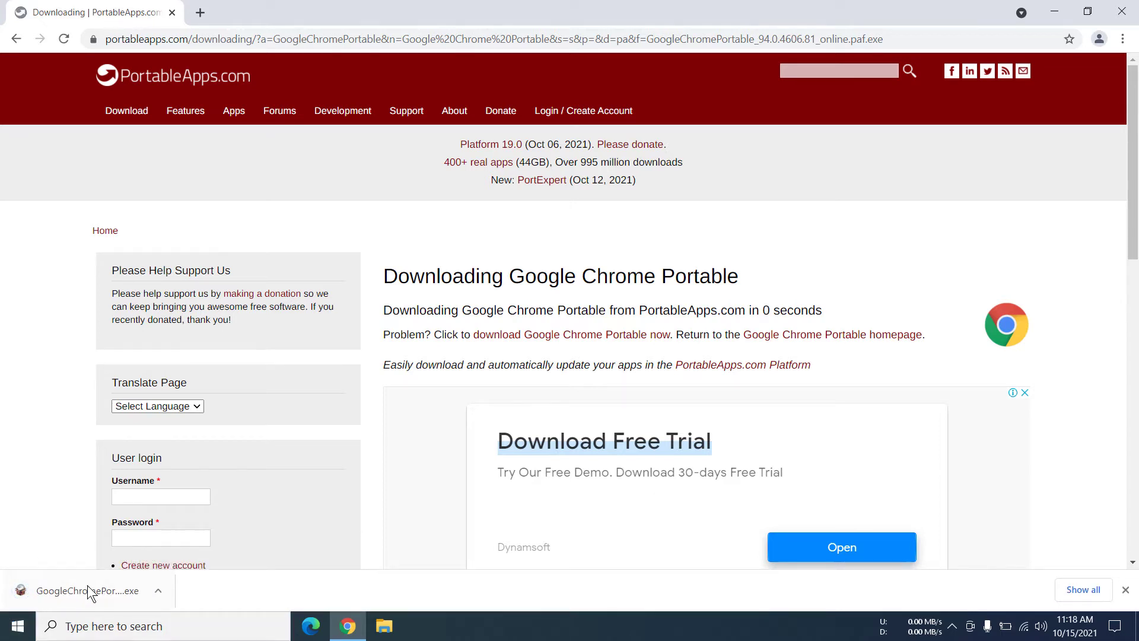
Show the downloaded GoogleChromePortable installer in its Downloads folder
{"action": "left_click", "coordinate": [158, 591]}
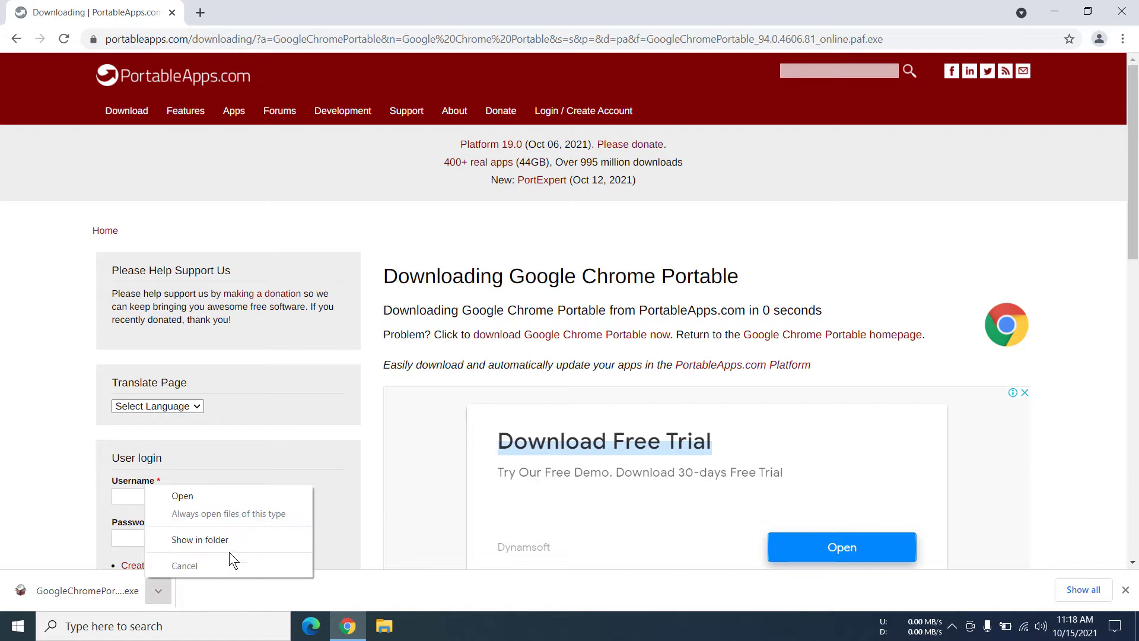
{"action": "left_click", "coordinate": [200, 540]}
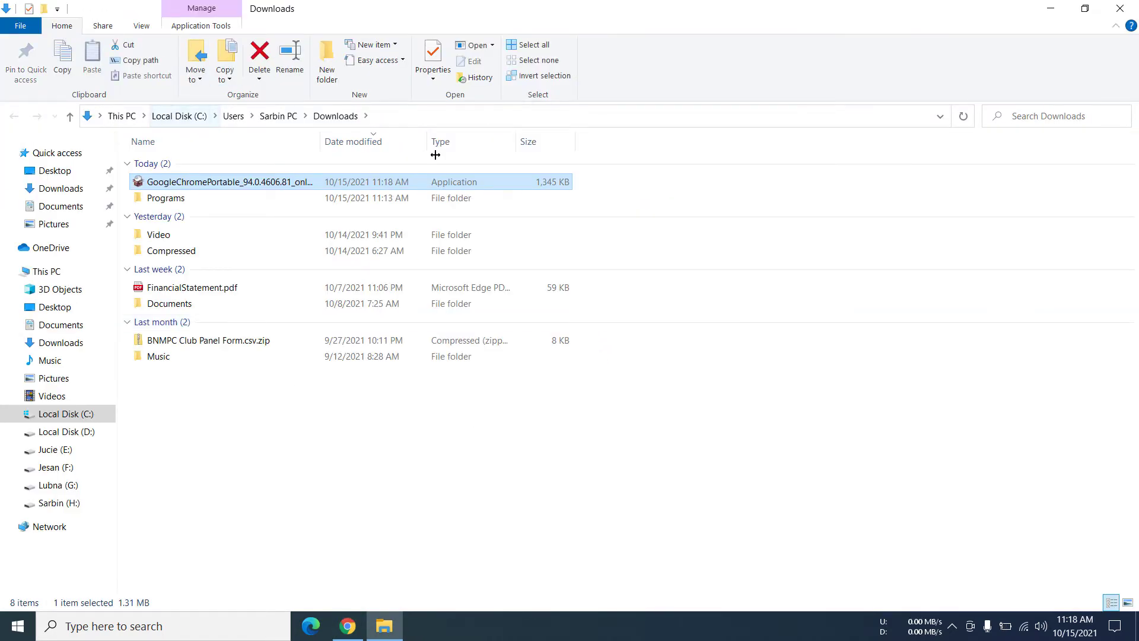
{"action": "mouse_move", "coordinate": [334, 116]}
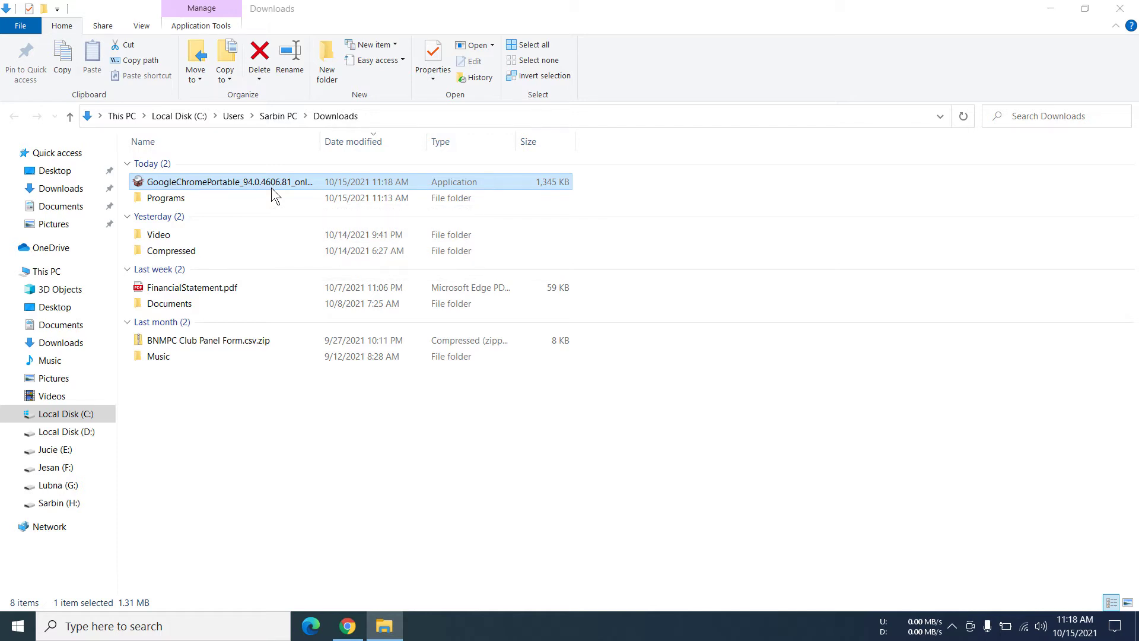
Run the installer in English and install into the default Downloads destination
{"action": "double_click", "coordinate": [229, 182]}
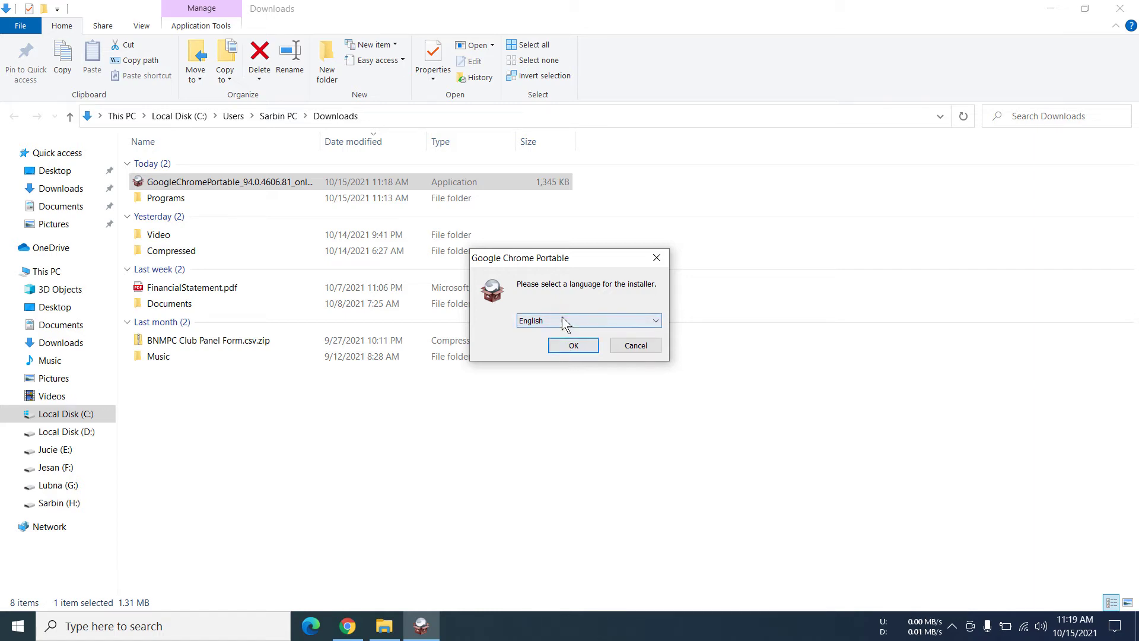
{"action": "left_click", "coordinate": [573, 345]}
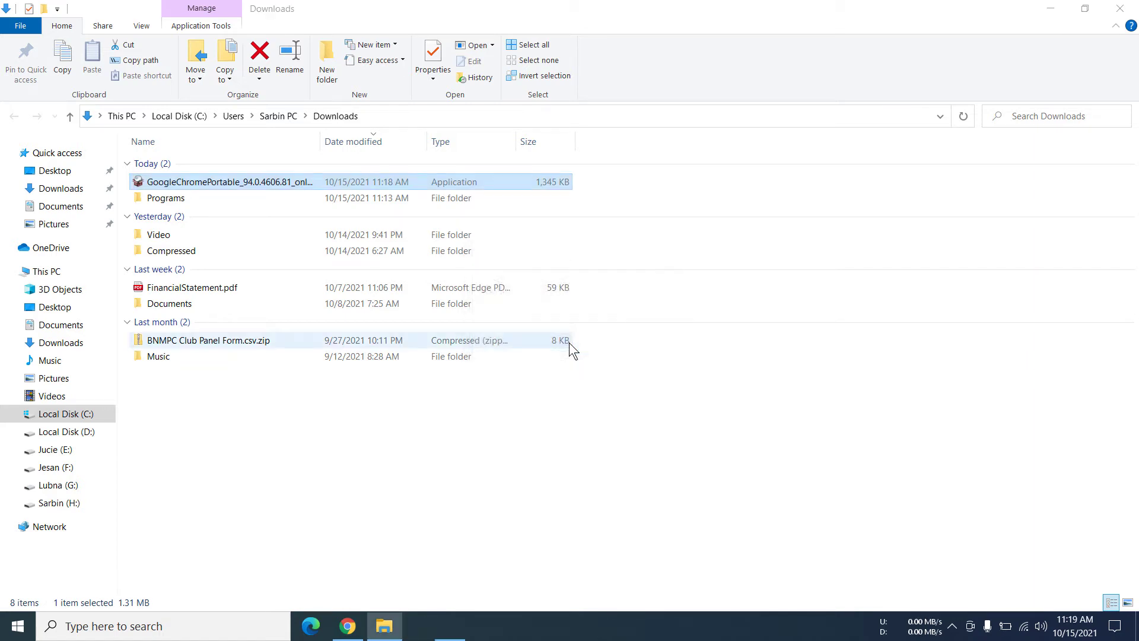
{"action": "double_click", "coordinate": [229, 181]}
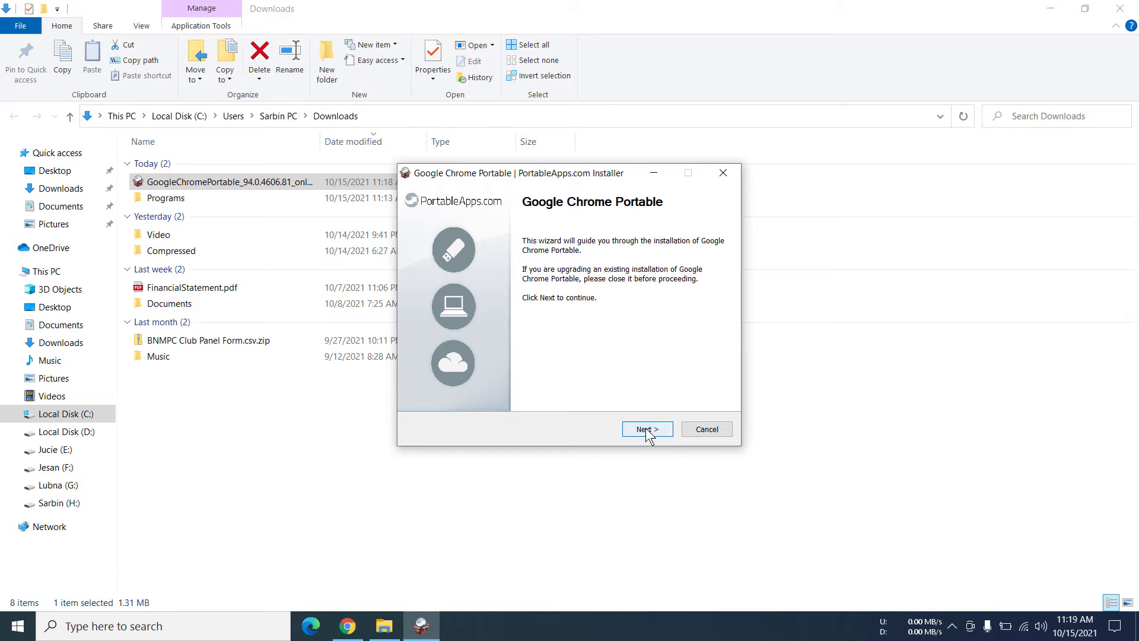
{"action": "left_click", "coordinate": [647, 429]}
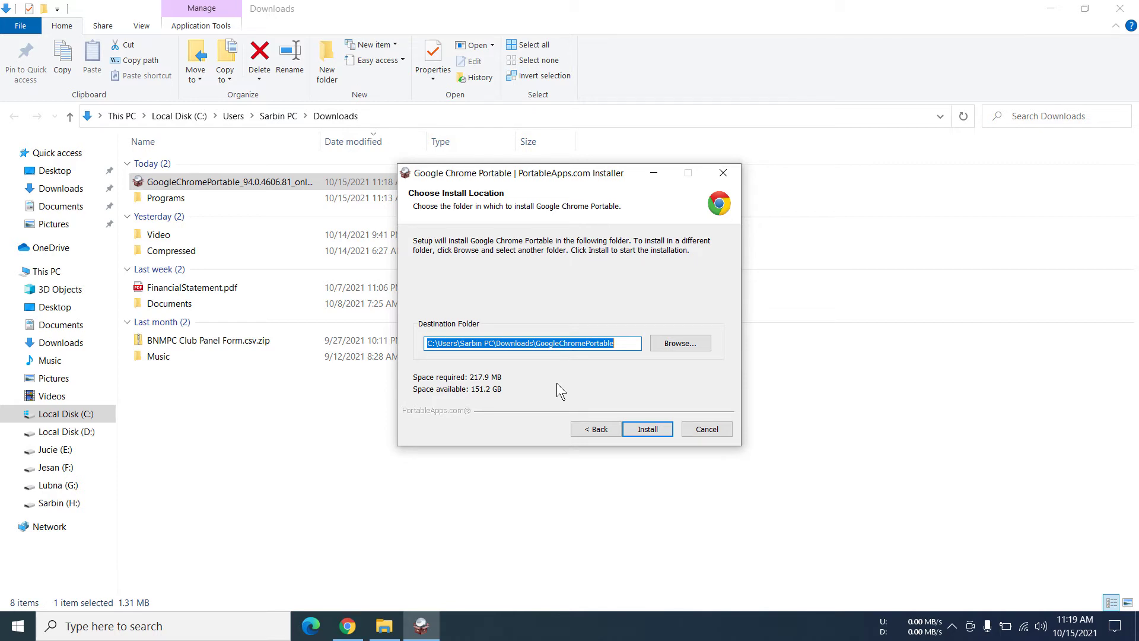
{"action": "mouse_move", "coordinate": [688, 325]}
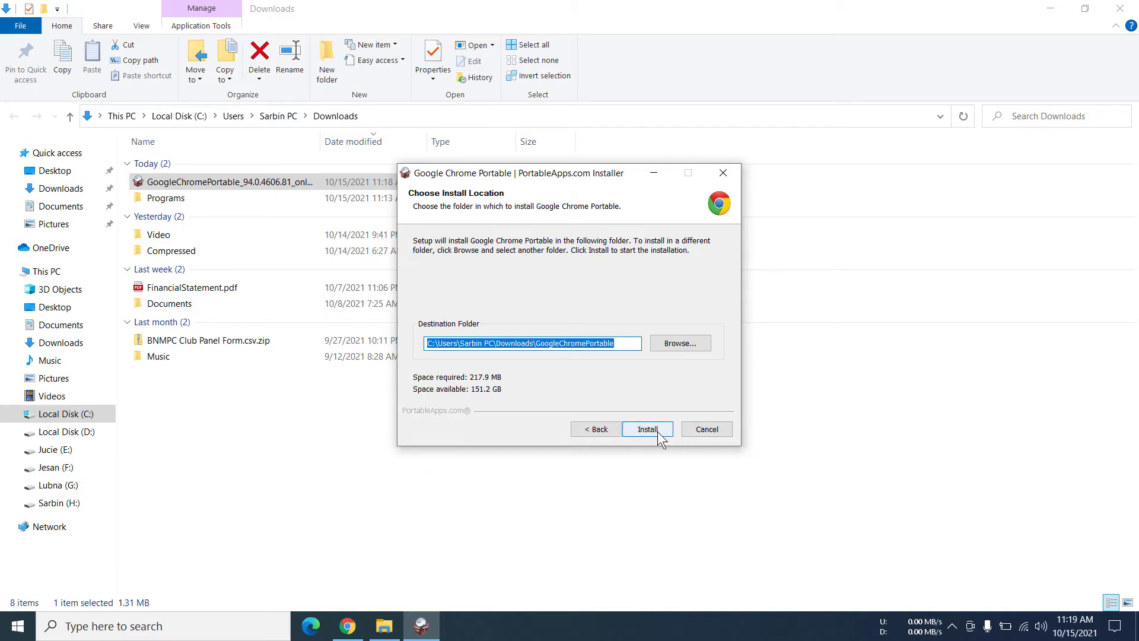
{"action": "left_click", "coordinate": [646, 428]}
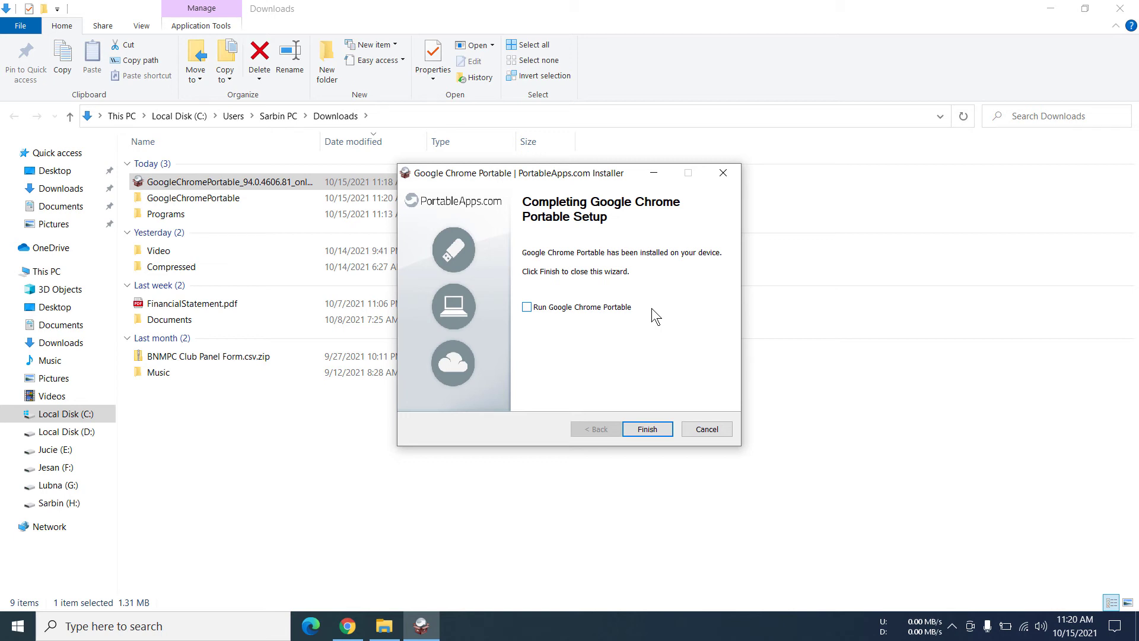
Finish the setup wizard and open the new GoogleChromePortable folder
{"action": "left_click", "coordinate": [646, 429]}
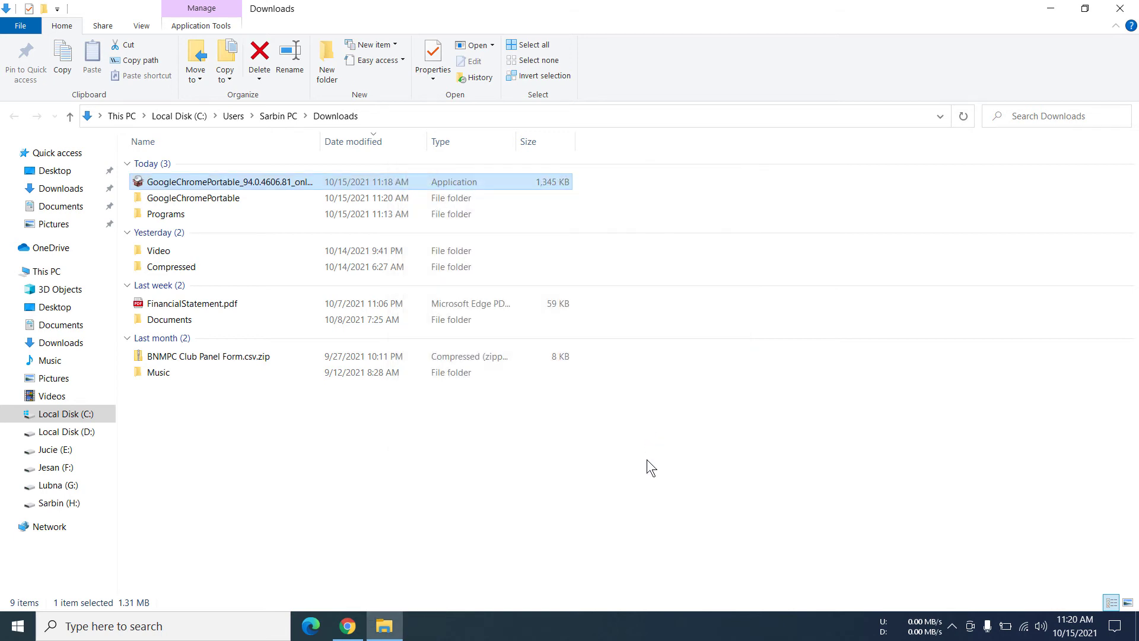
{"action": "left_click", "coordinate": [193, 197]}
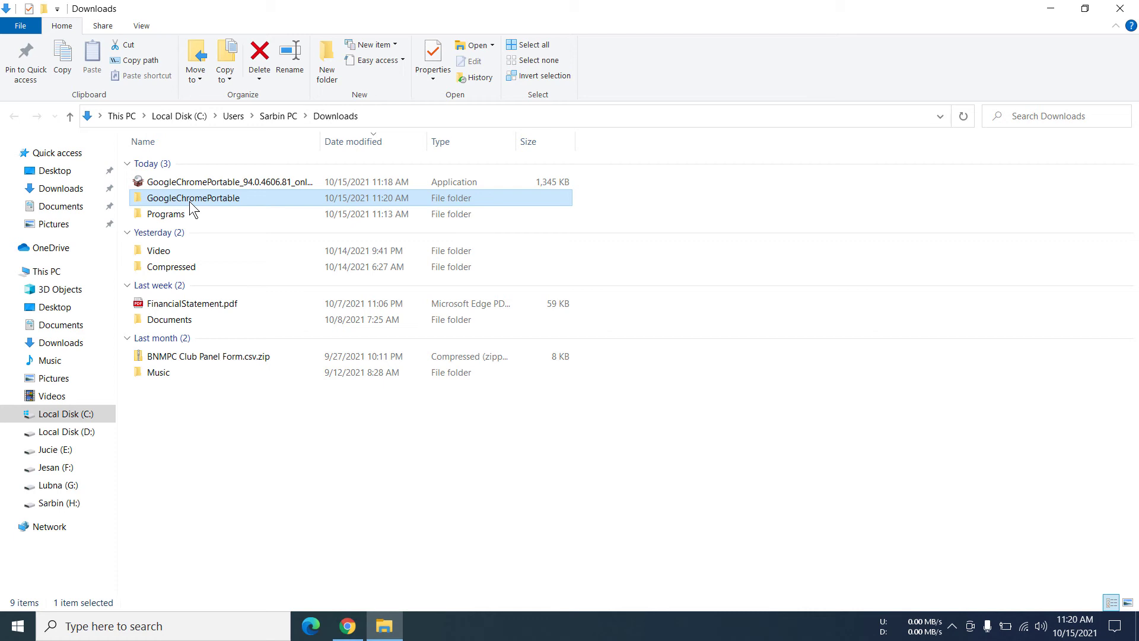
{"action": "double_click", "coordinate": [193, 198]}
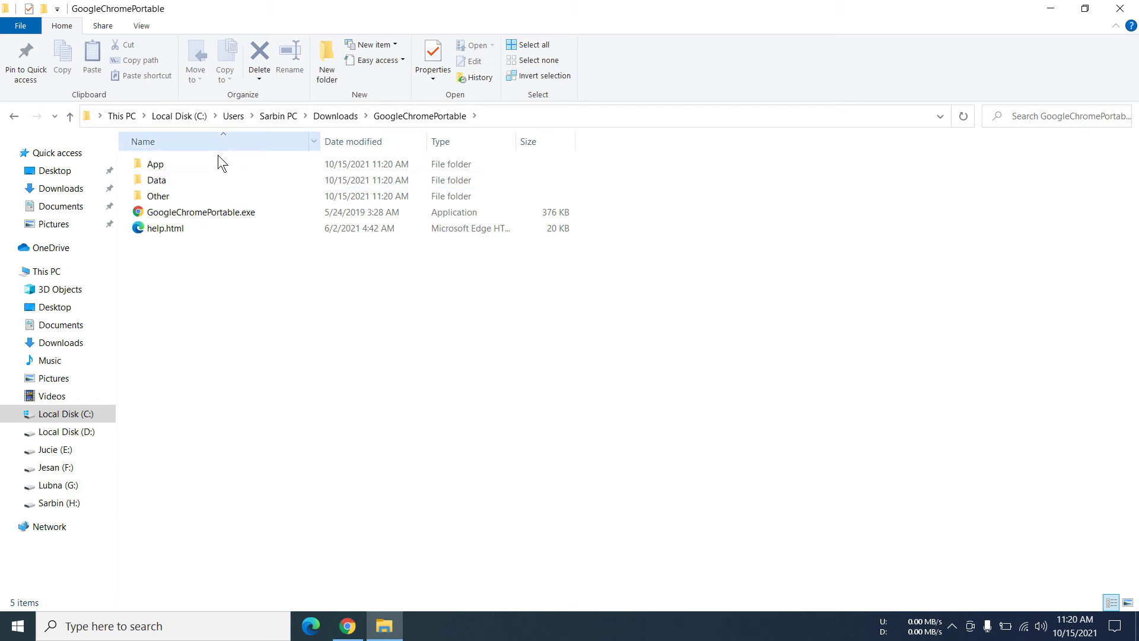
Run GoogleChromePortable.exe, then go back to the Downloads folder
{"action": "left_click", "coordinate": [201, 211]}
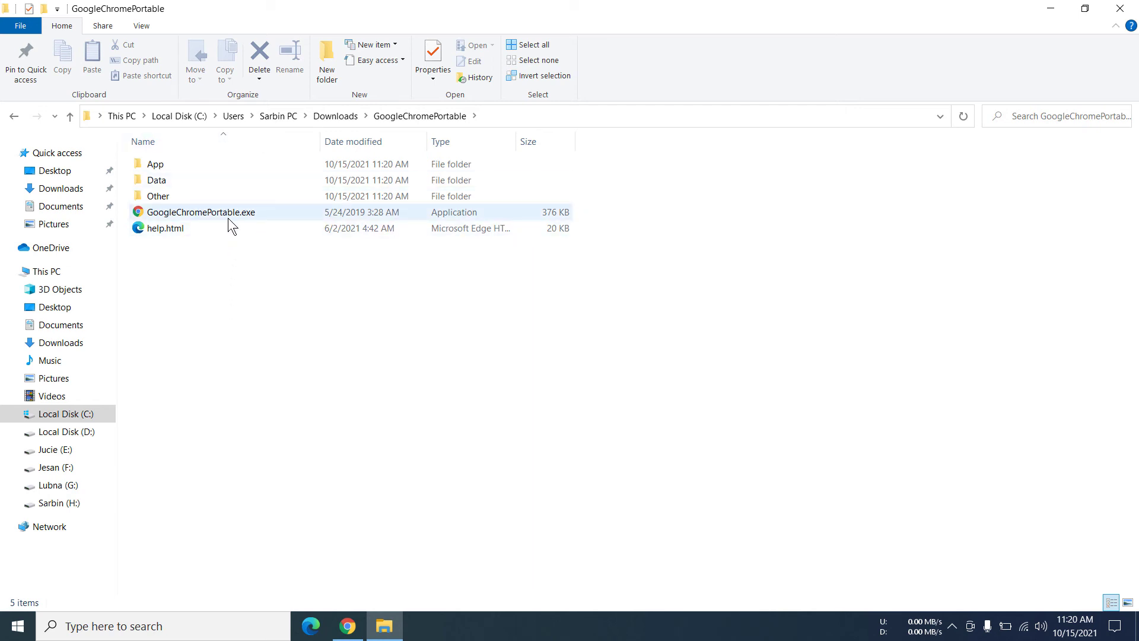
{"action": "double_click", "coordinate": [200, 211]}
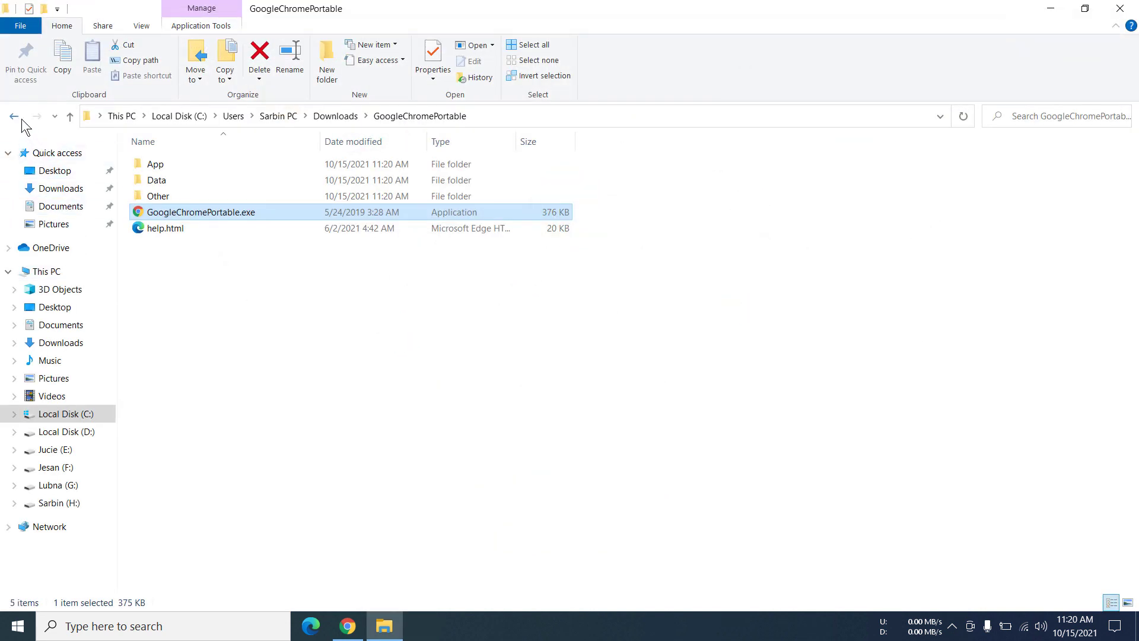
{"action": "left_click", "coordinate": [13, 116]}
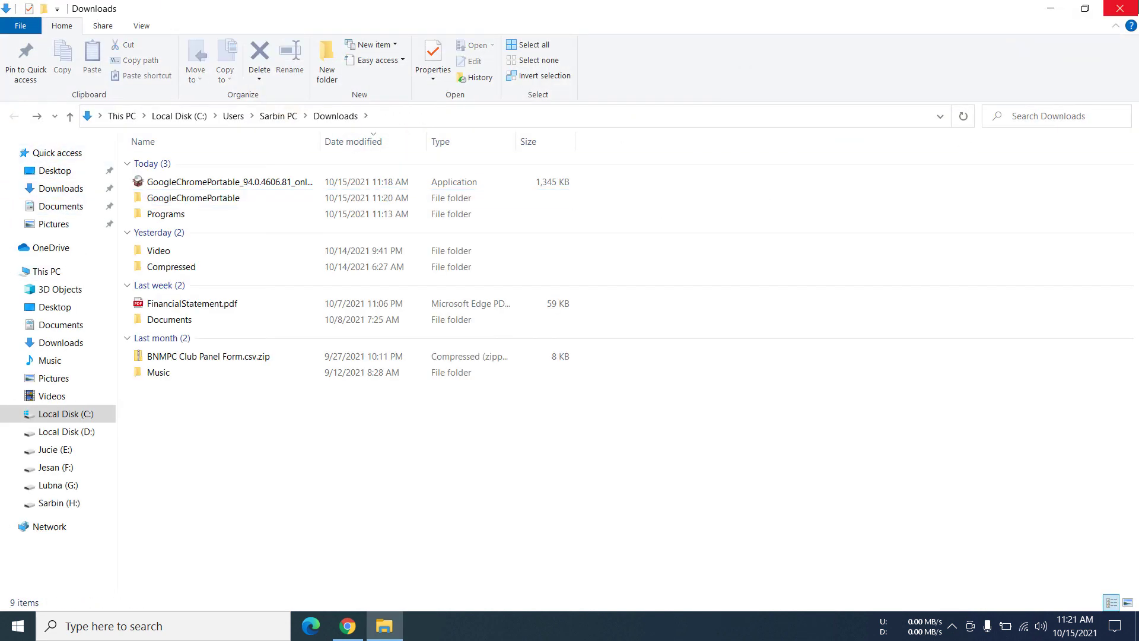